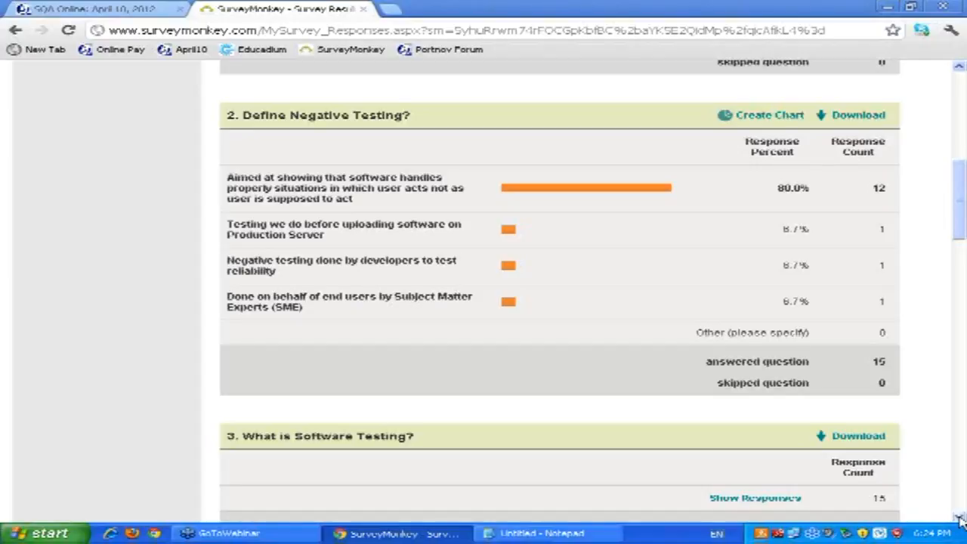
{"action": "mouse_move", "coordinate": [385, 414]}
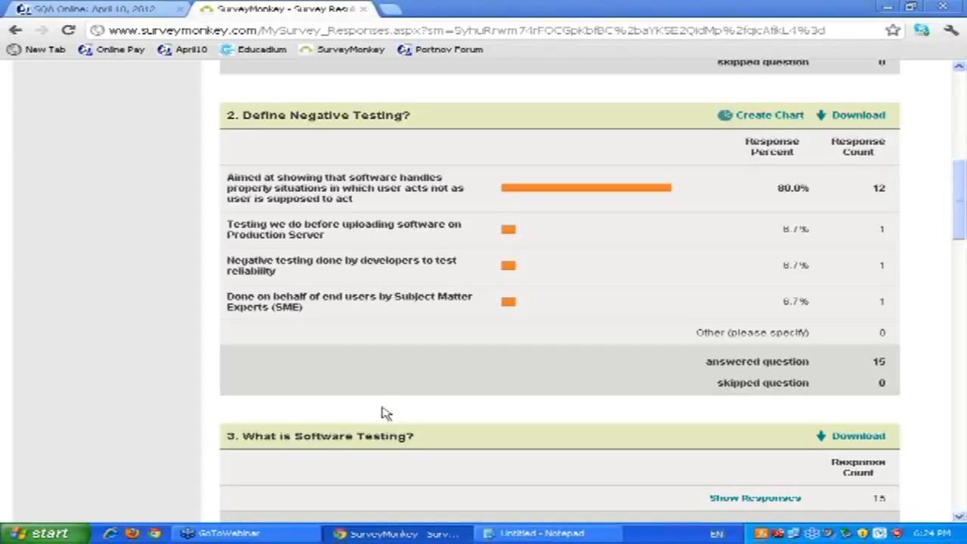
{"action": "mouse_move", "coordinate": [506, 205]}
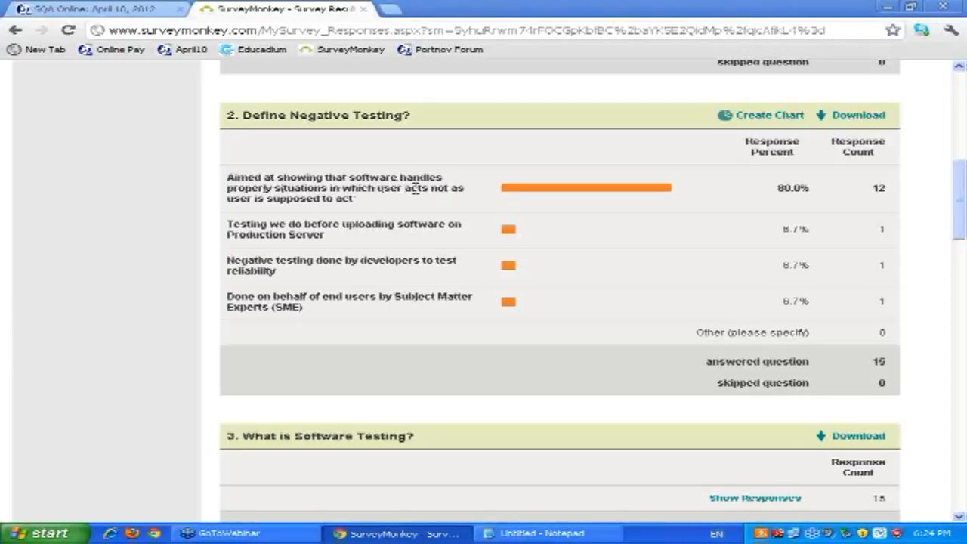
- Highlight the 'Testing we do before uploading software on Production Server' answer option under 'Define Negative Testing?'
{"action": "double_click", "coordinate": [341, 199]}
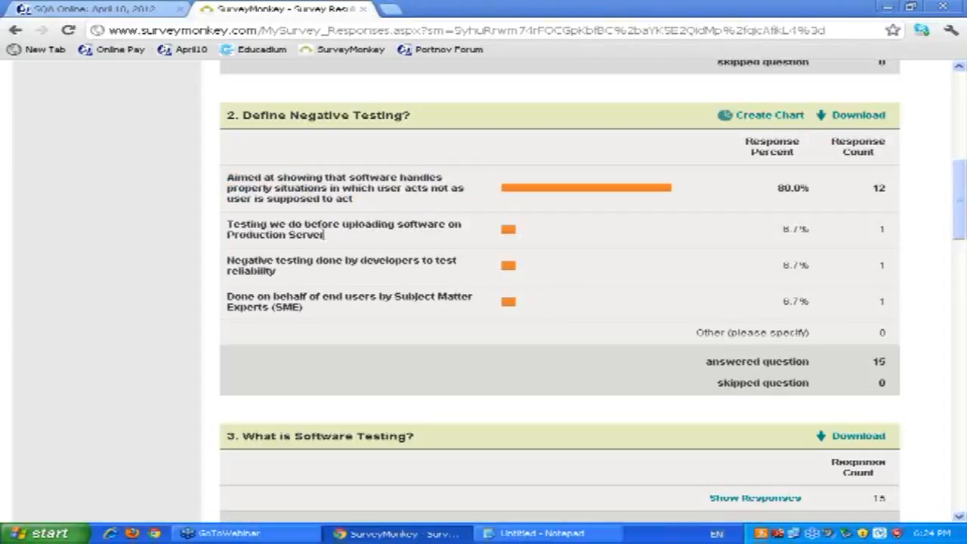
{"action": "double_click", "coordinate": [345, 230]}
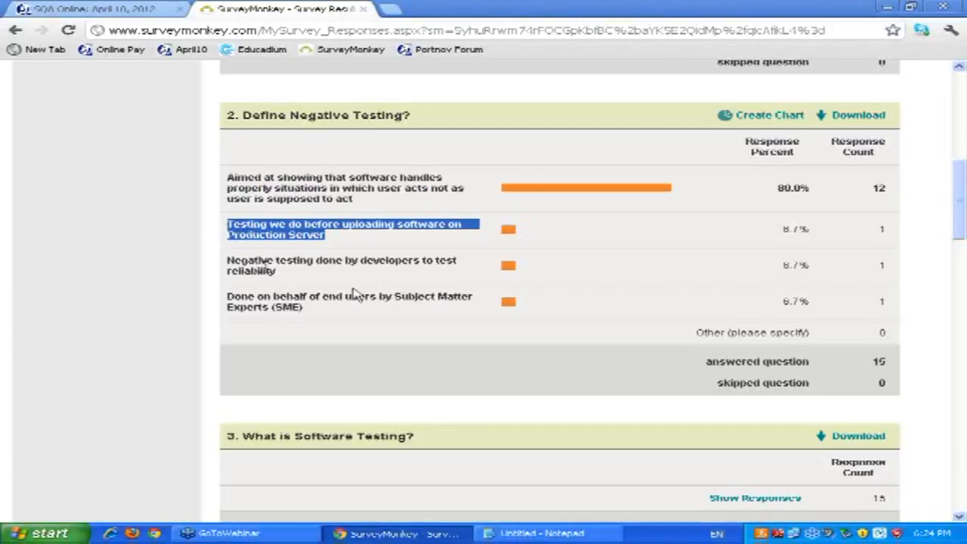
{"action": "mouse_move", "coordinate": [286, 275]}
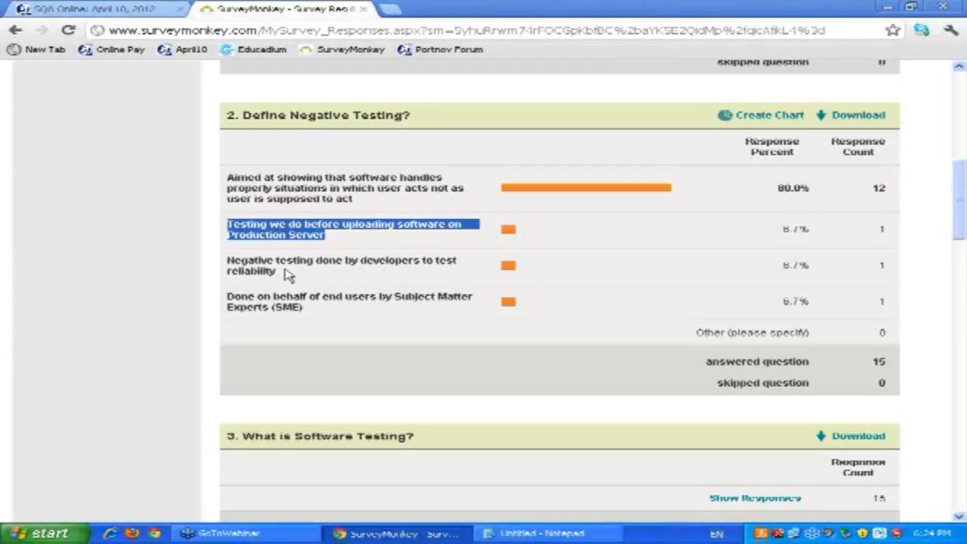
{"action": "mouse_move", "coordinate": [342, 312]}
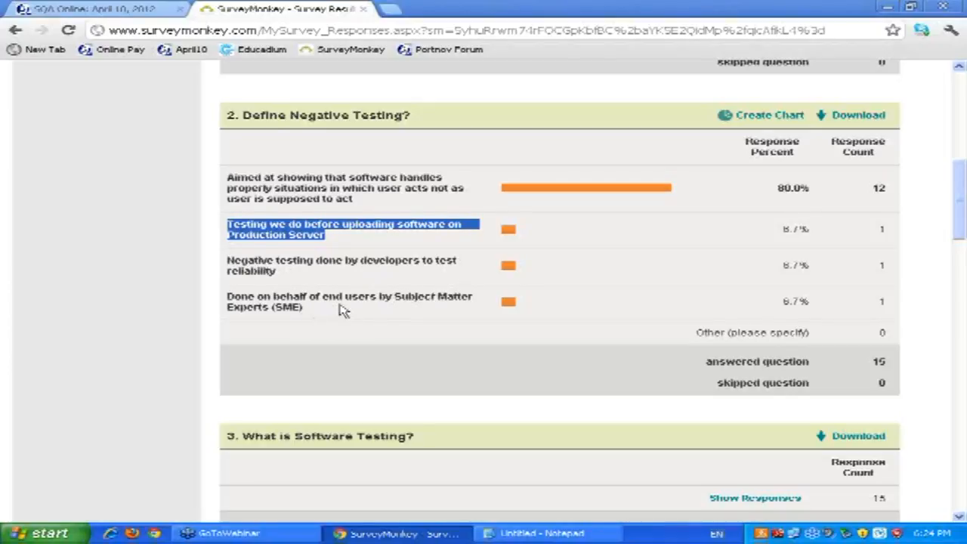
{"action": "mouse_move", "coordinate": [286, 293]}
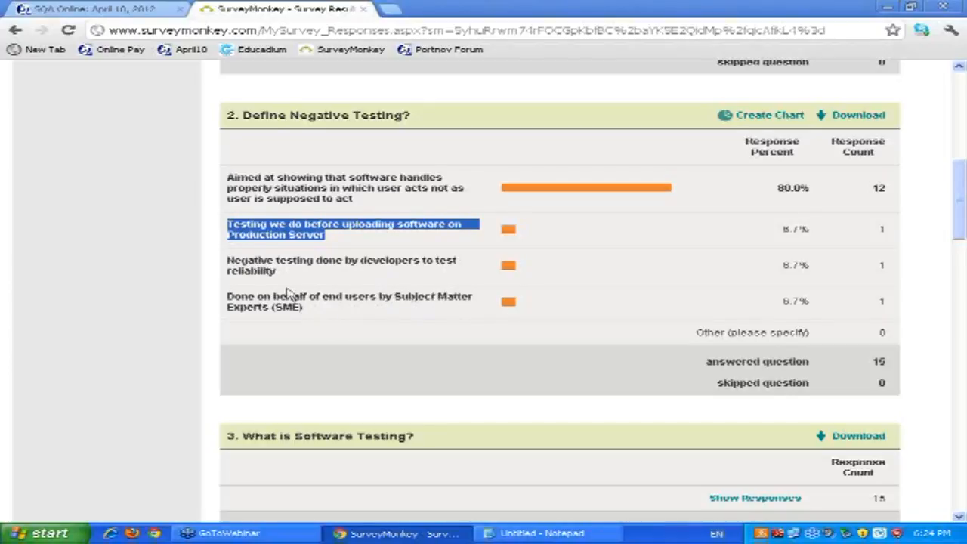
{"action": "mouse_move", "coordinate": [344, 320]}
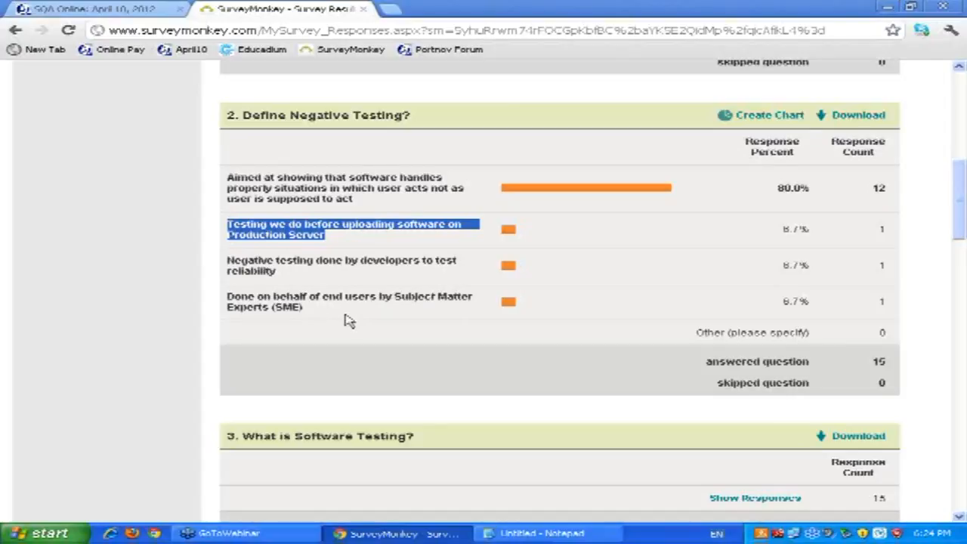
{"action": "mouse_move", "coordinate": [401, 190]}
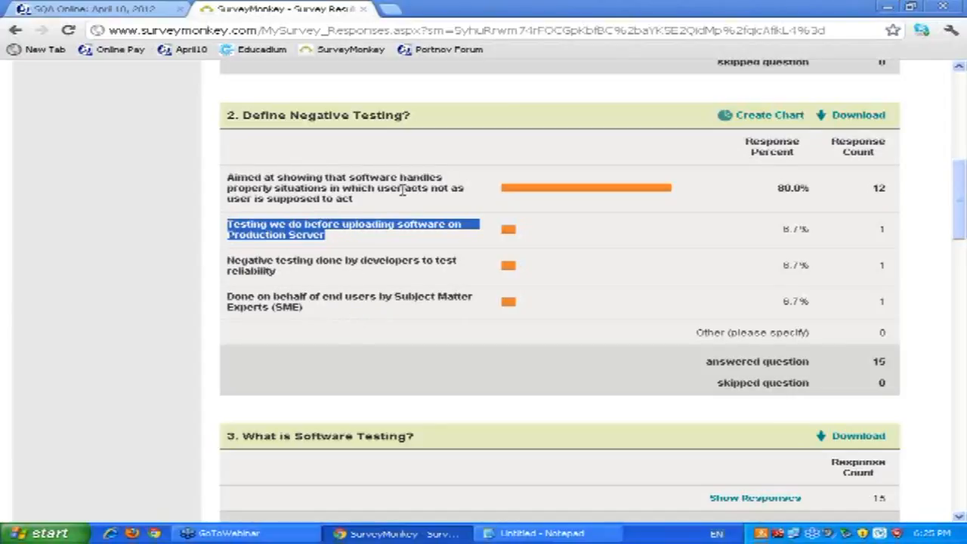